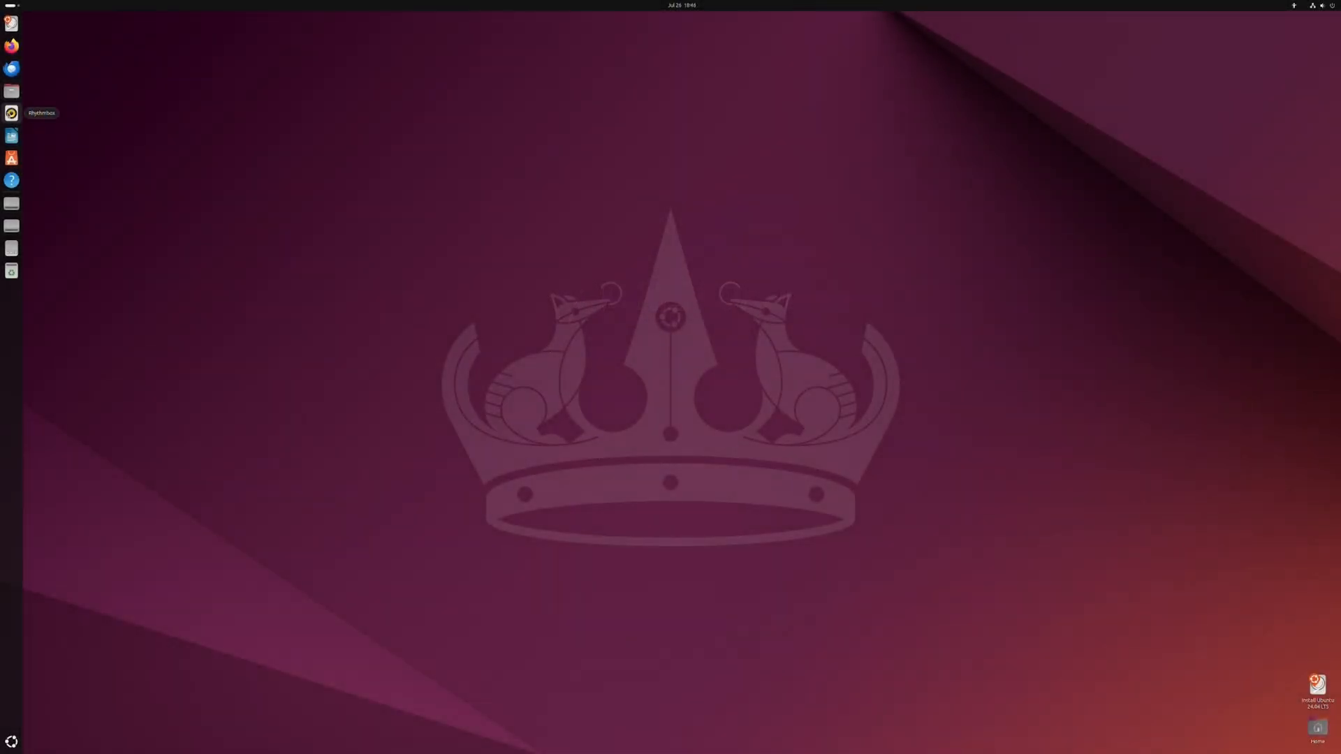
{"action": "mouse_move", "coordinate": [127, 182]}
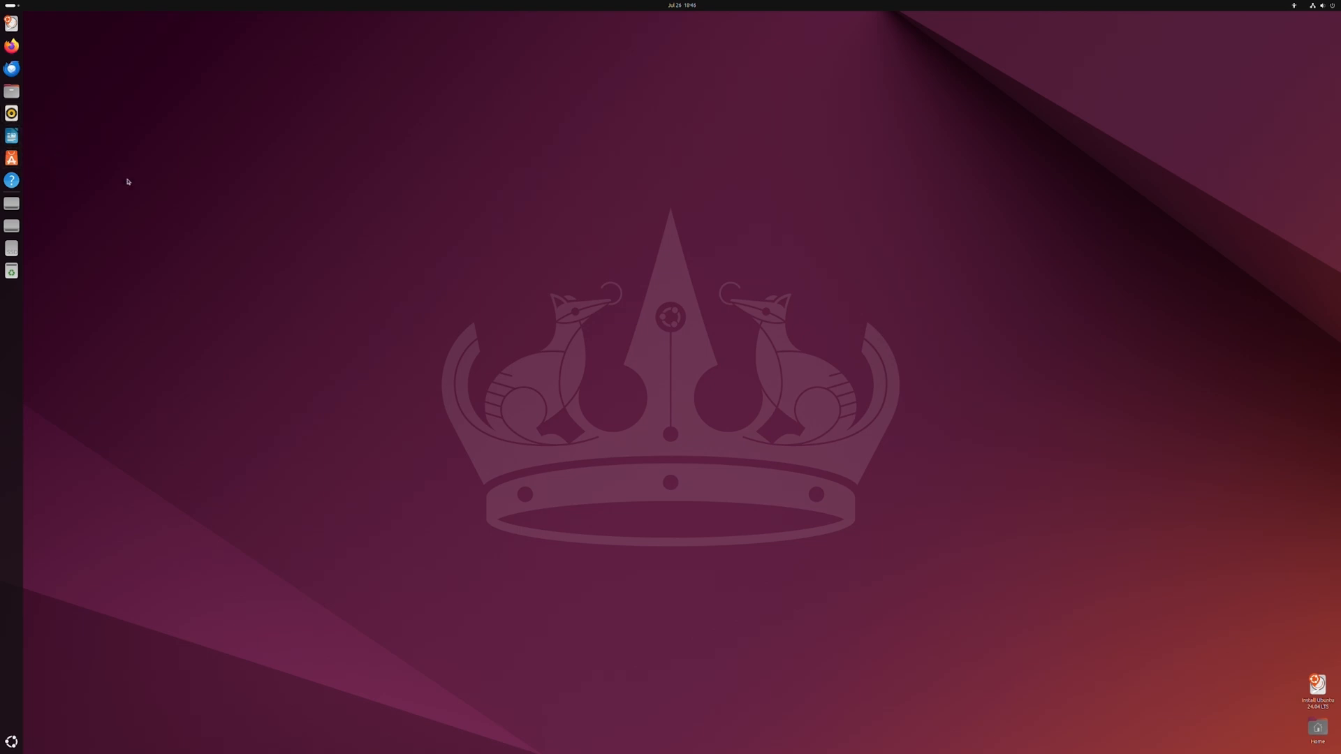
Start the Ubuntu installer, keep the chosen language and proceed with an interactive installation
{"action": "left_click", "coordinate": [12, 158]}
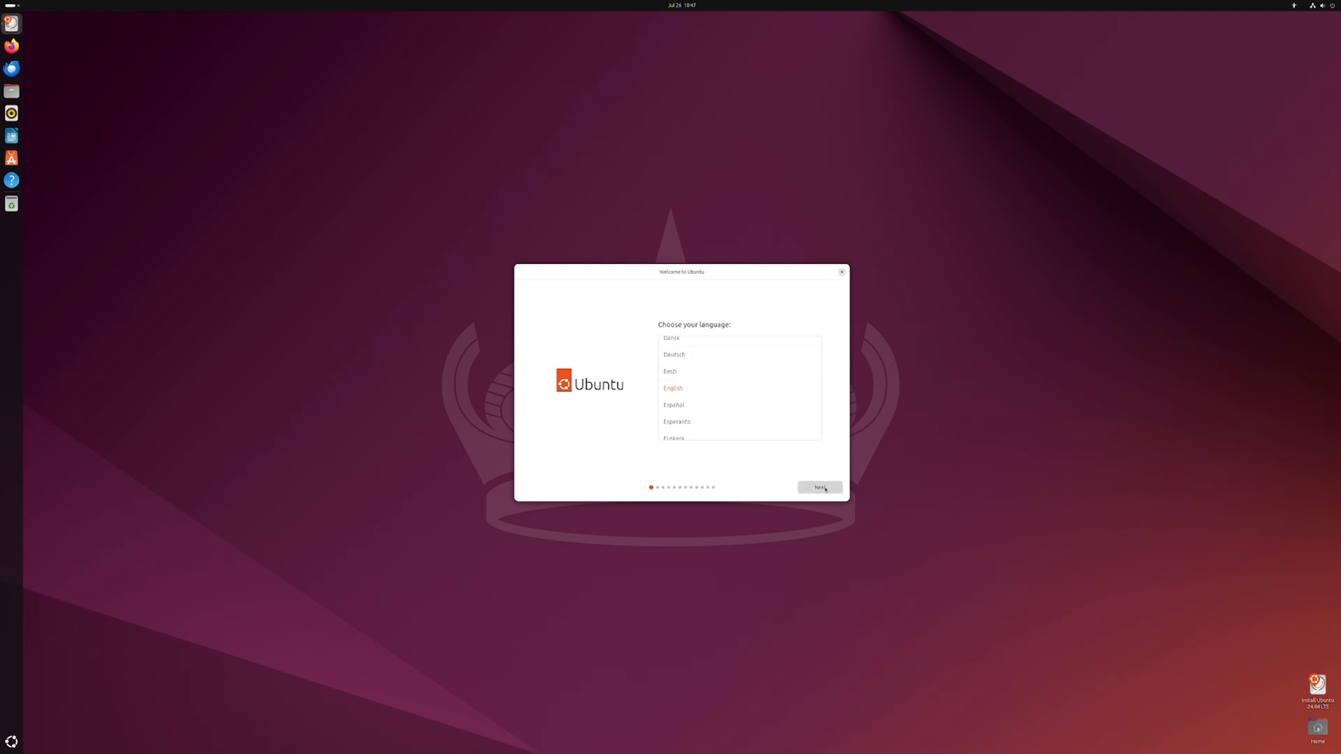
{"action": "left_click", "coordinate": [819, 486]}
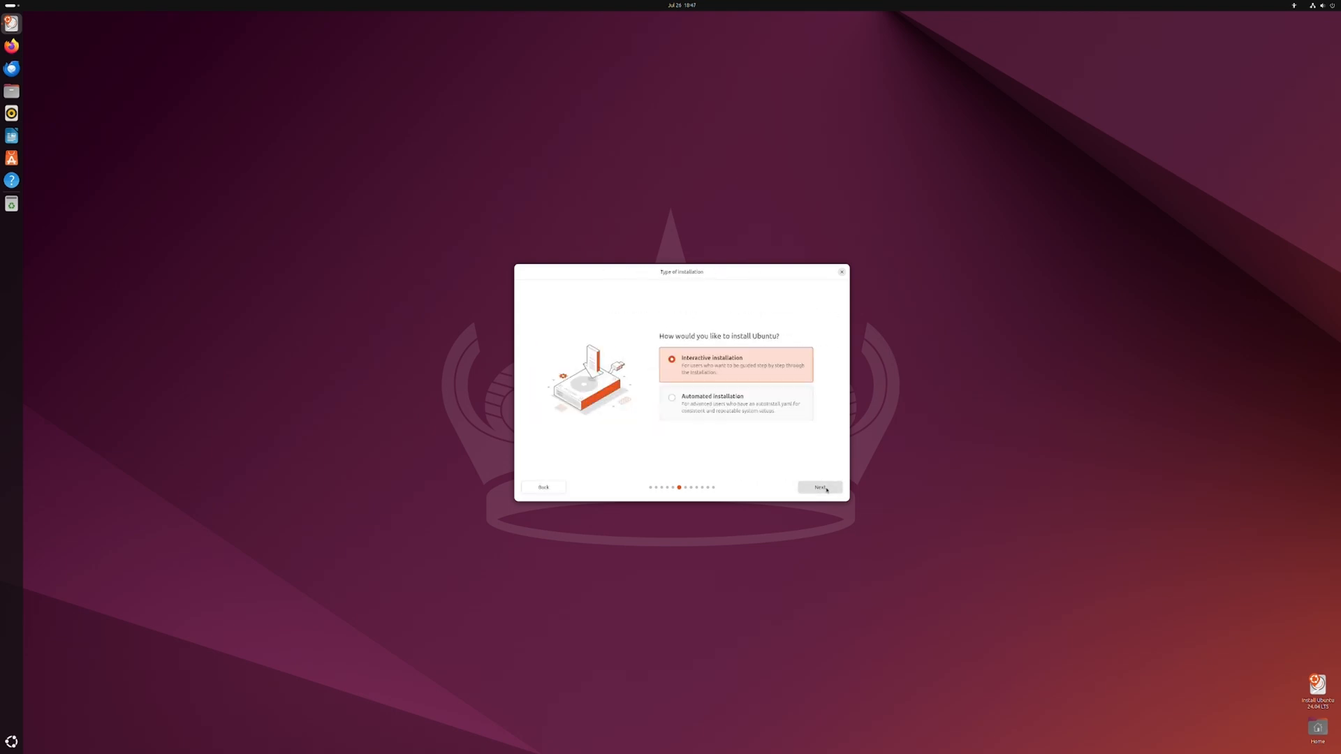
{"action": "mouse_move", "coordinate": [818, 442]}
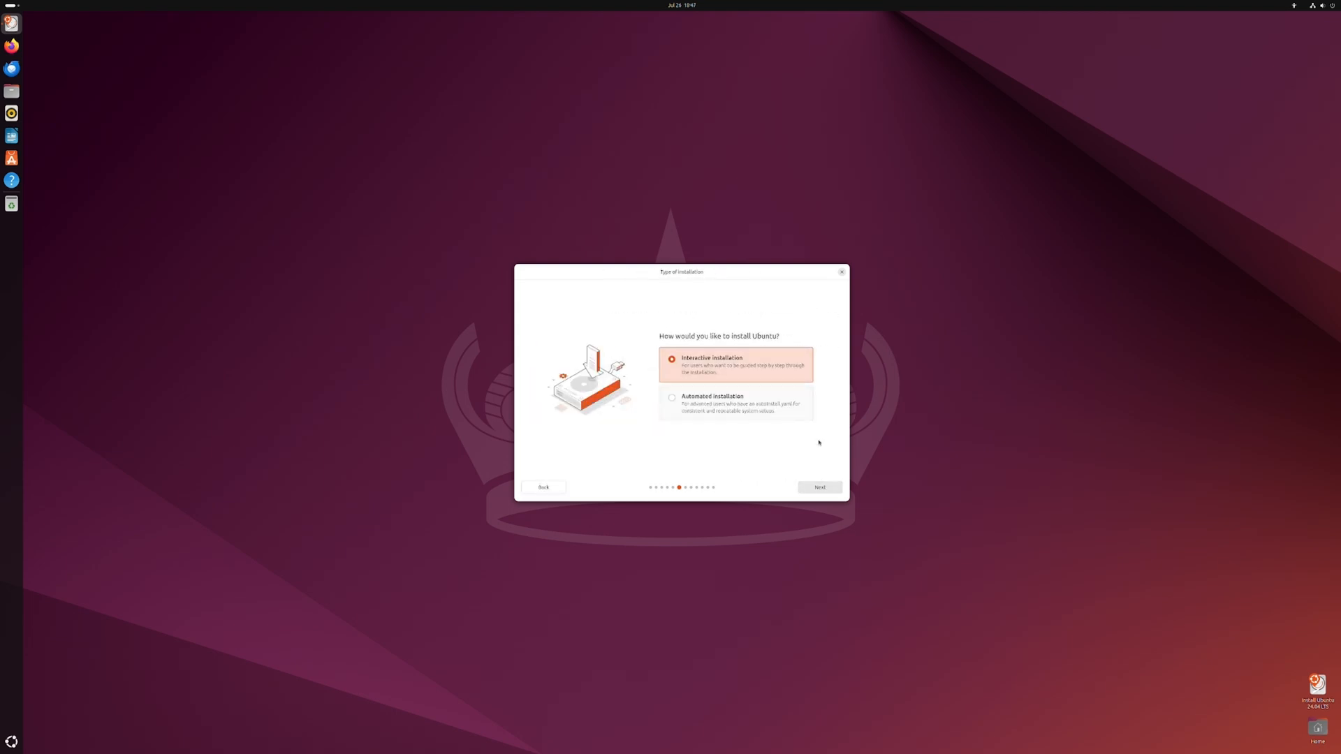
{"action": "left_click", "coordinate": [817, 486]}
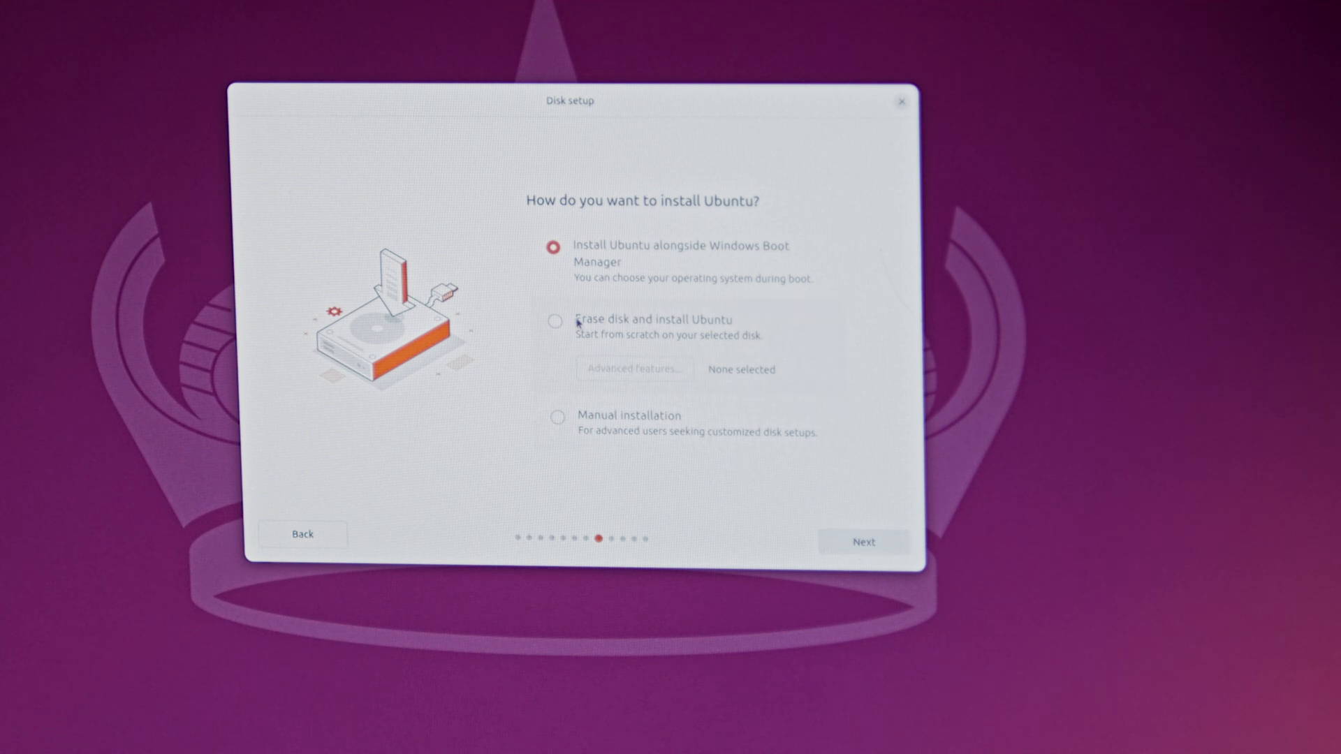
Choose Erase disk and install Ubuntu, then fill in the account with the name 'UBUNTU' and continue
{"action": "left_click", "coordinate": [554, 322]}
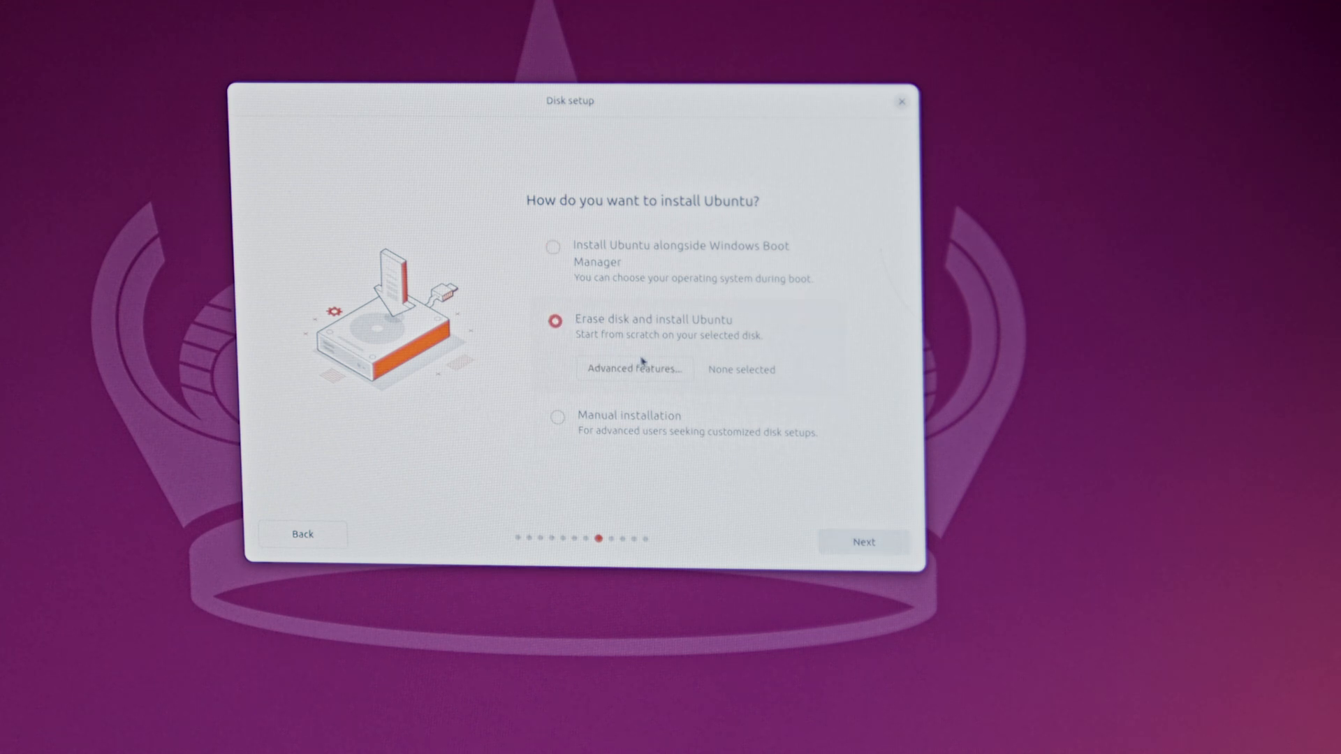
{"action": "left_click", "coordinate": [864, 542]}
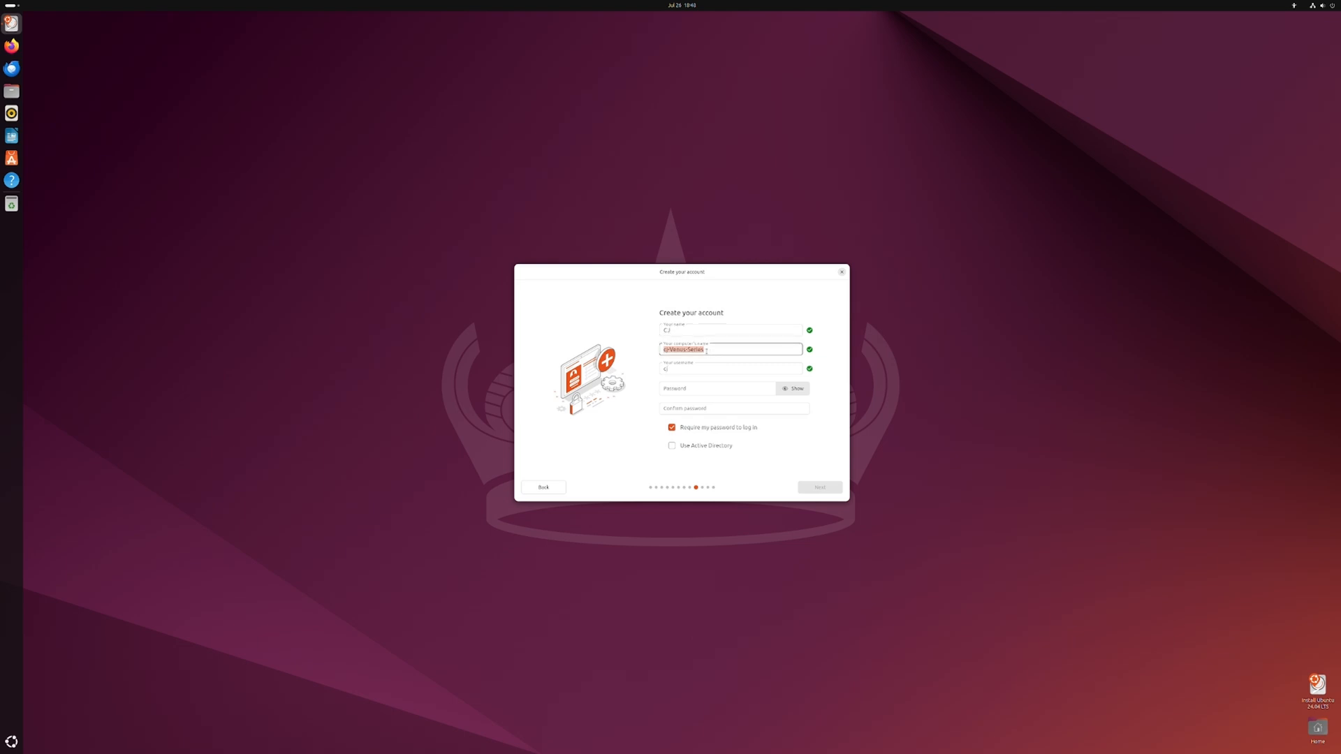
{"action": "type", "text": "UBUNTU"}
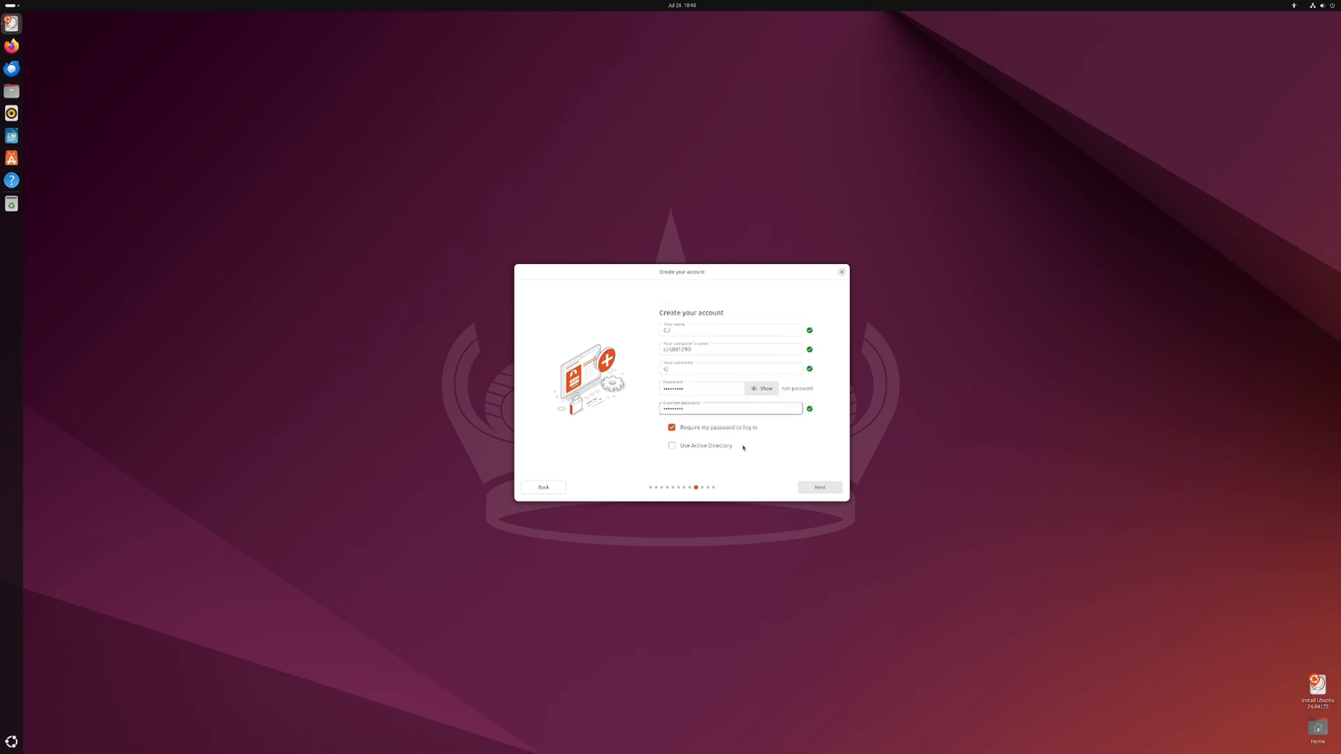
{"action": "left_click", "coordinate": [819, 486]}
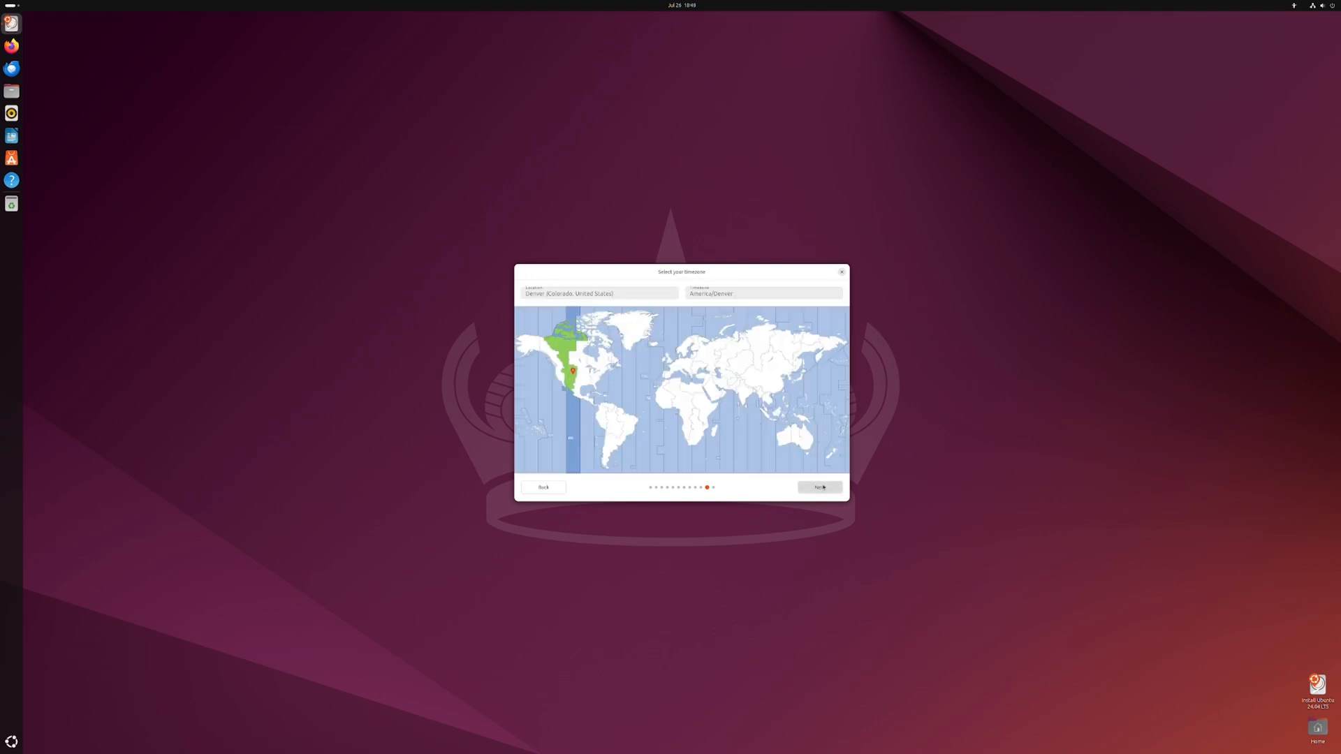
Accept the Denver time zone, skip Ubuntu Pro and finish the welcome tour
{"action": "left_click", "coordinate": [818, 487]}
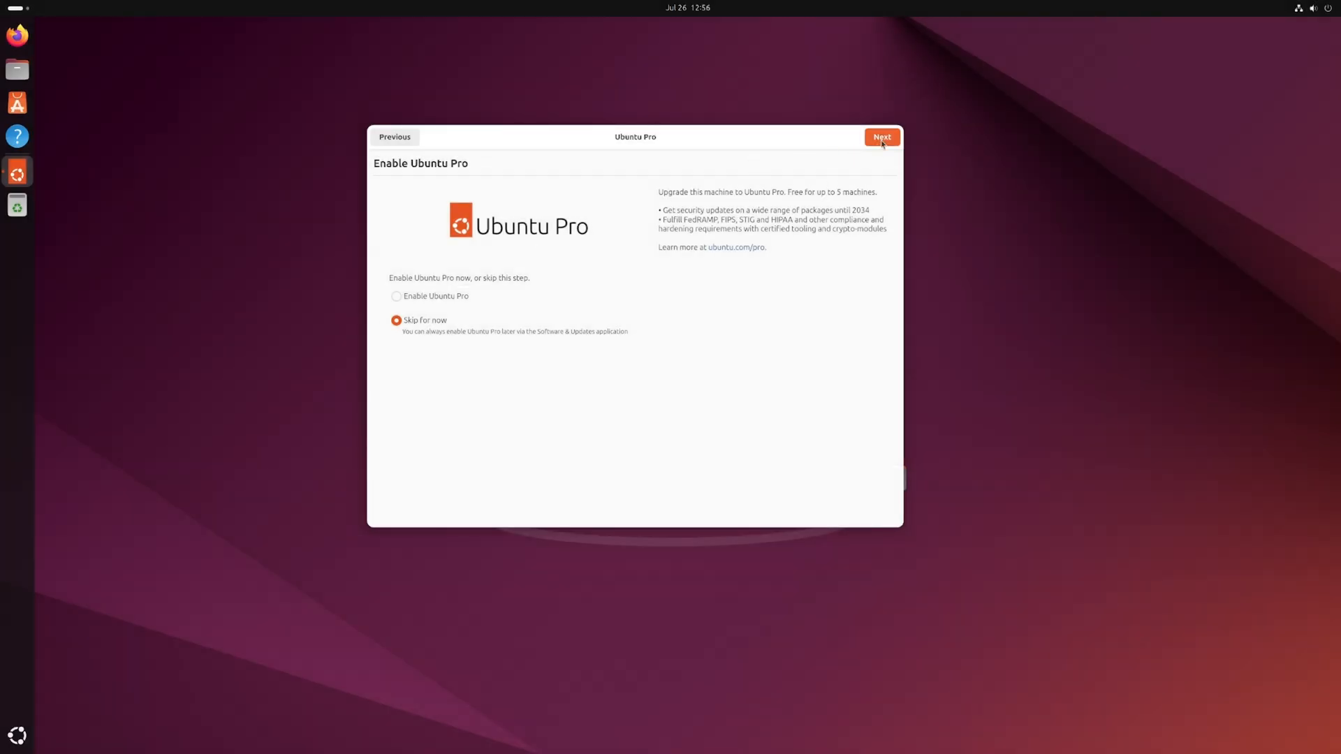
{"action": "left_click", "coordinate": [881, 137]}
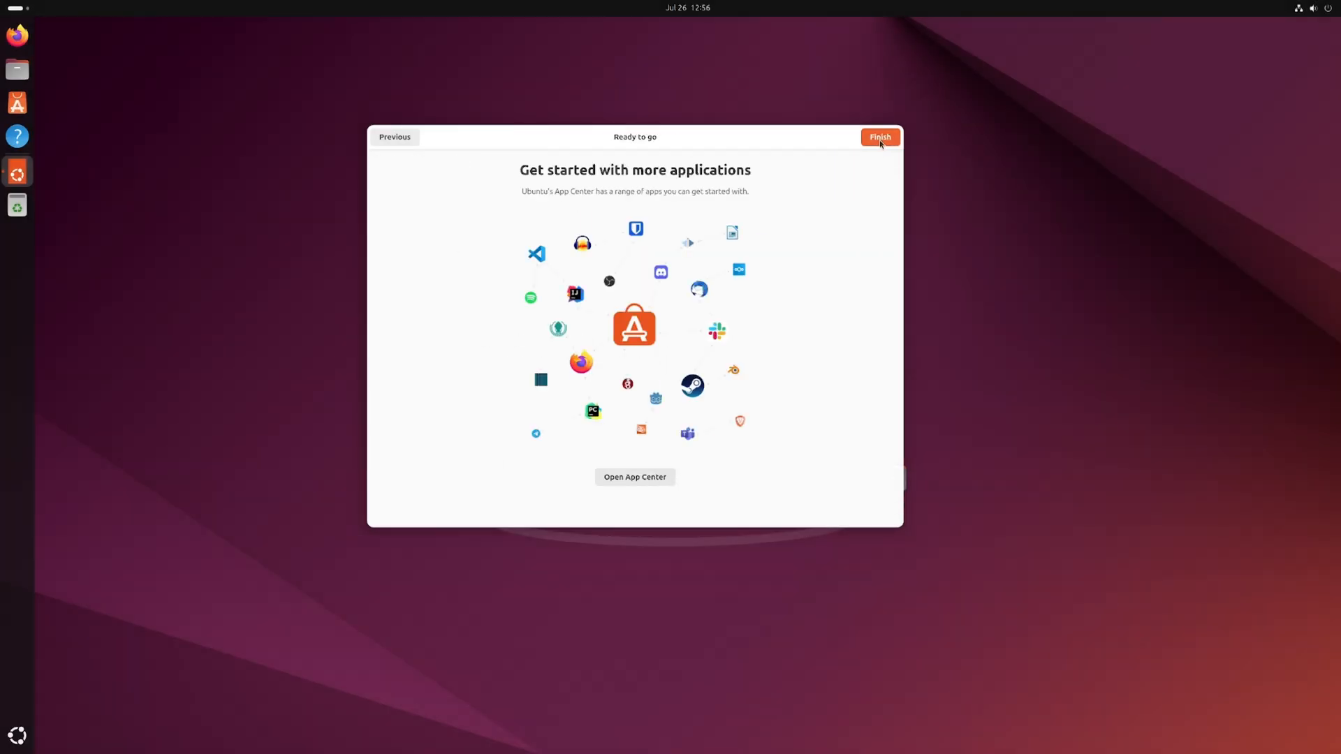
{"action": "left_click", "coordinate": [879, 137]}
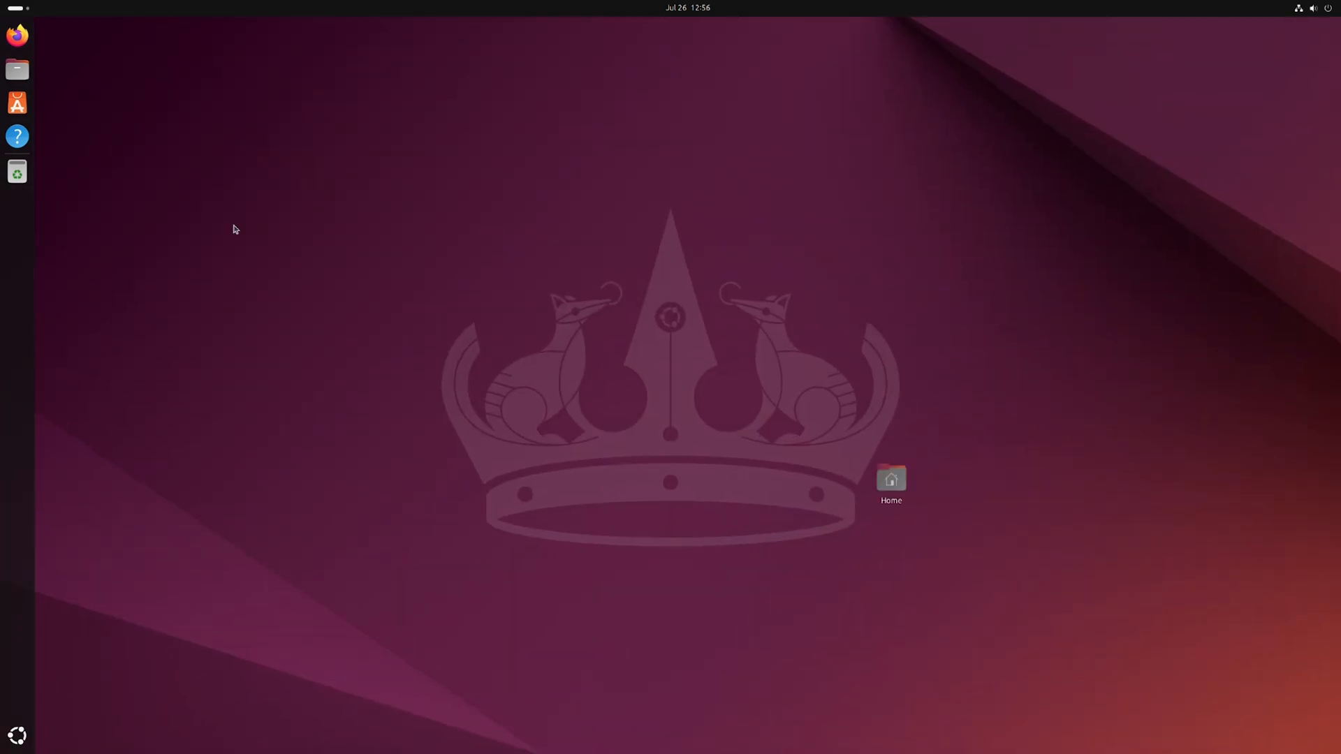
Move the Home icon to the desktop's bottom-right and bring up the application grid
{"action": "left_click_drag", "start_coordinate": [890, 480], "coordinate": [1306, 713]}
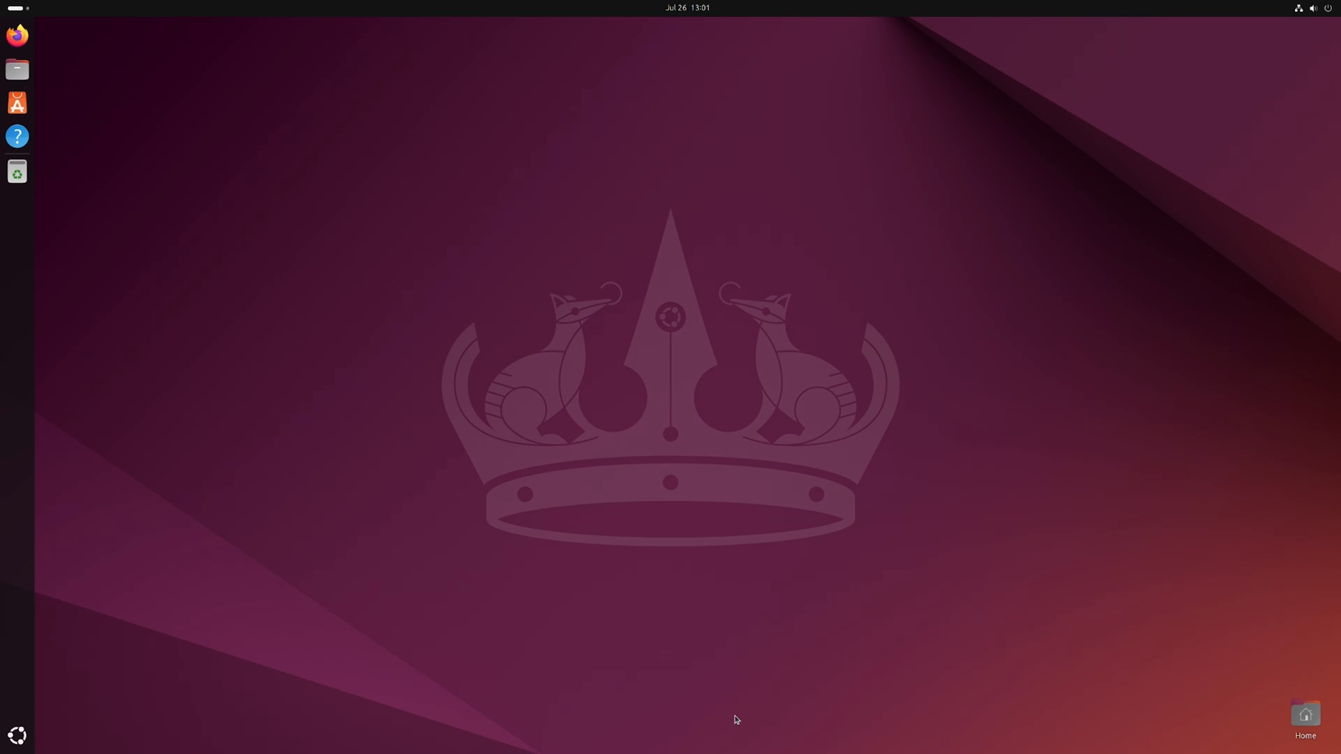
{"action": "mouse_move", "coordinate": [51, 711]}
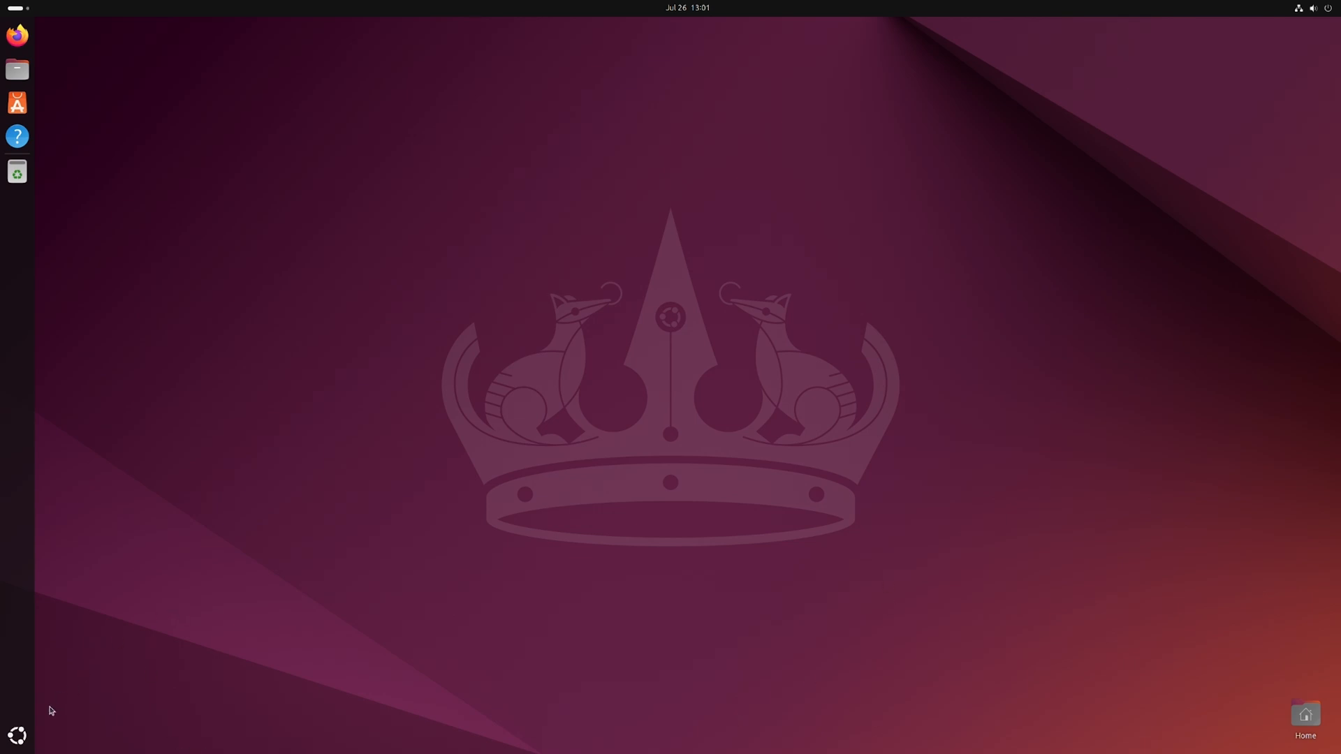
{"action": "left_click", "coordinate": [17, 736]}
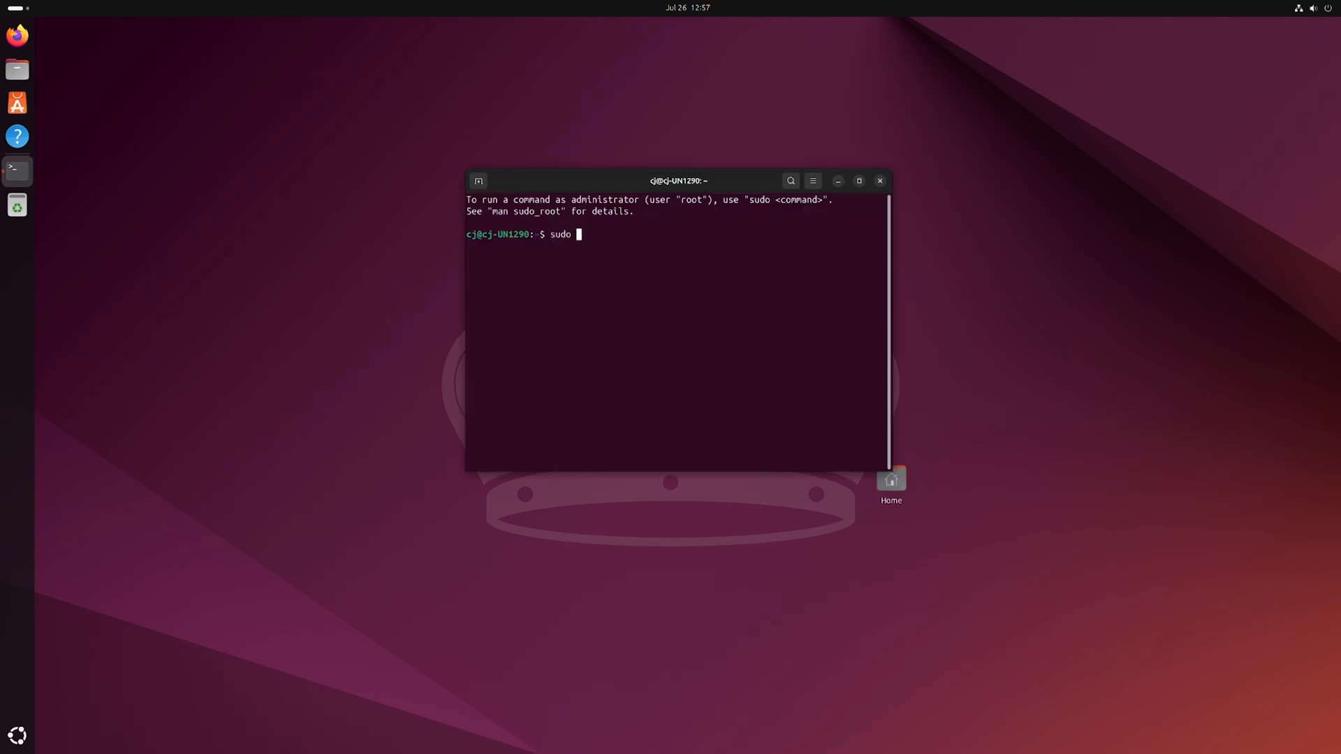
Run sudo apt update to refresh the package lists, reporting 83 upgradable packages
{"action": "type", "text": "apt u"}
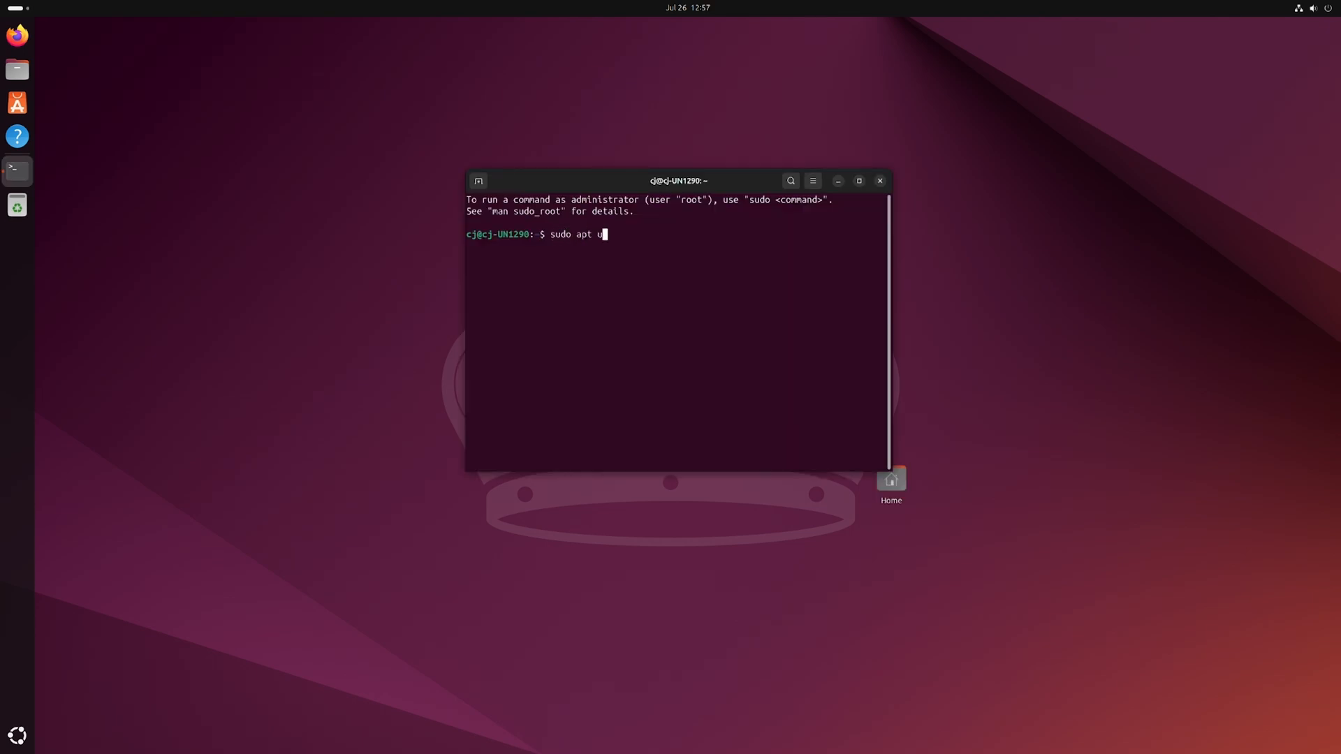
{"action": "type", "text": "pdate"}
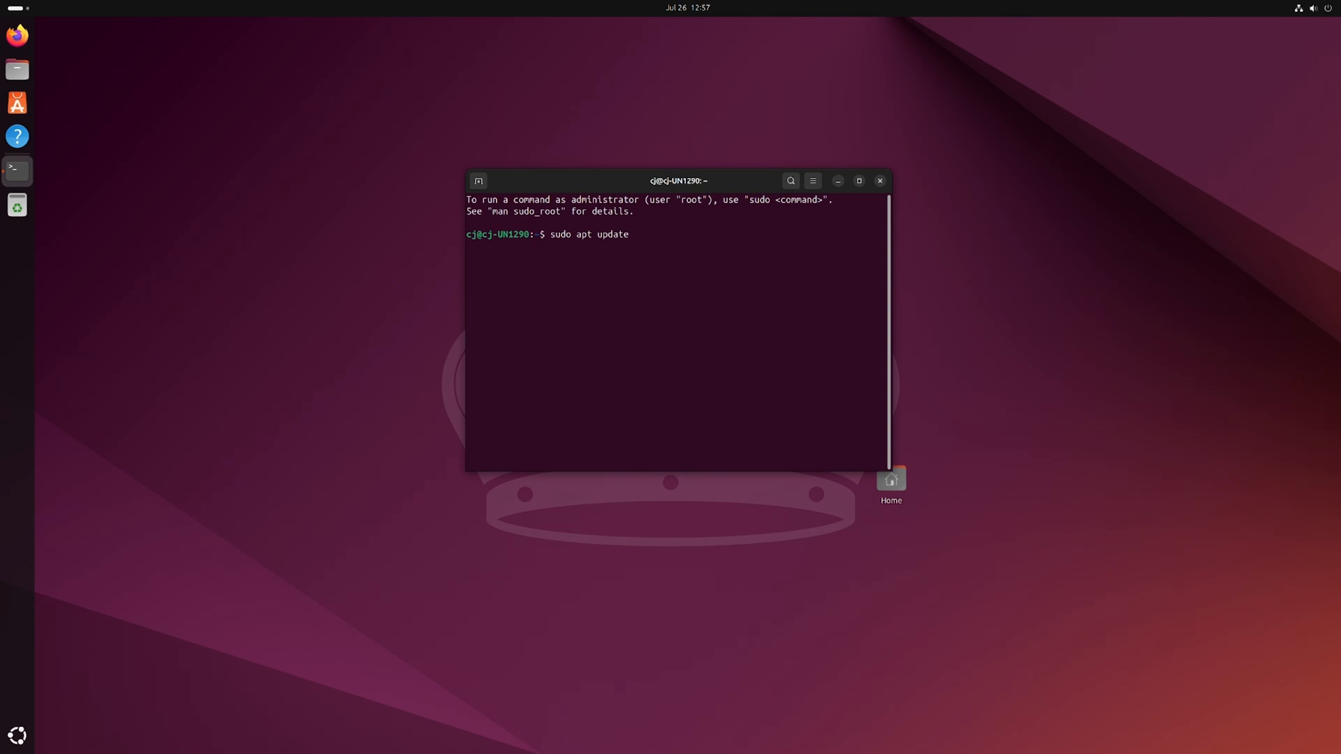
{"action": "key", "text": "Return"}
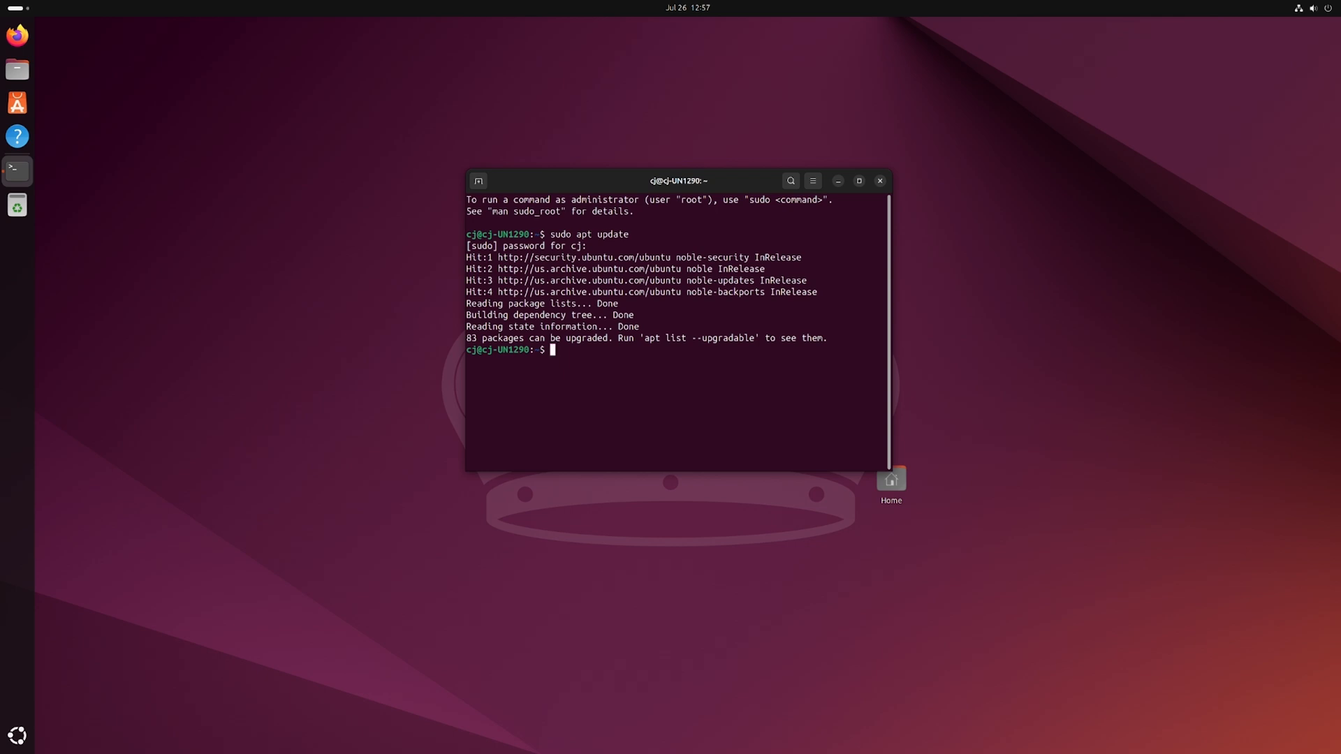
Enter the sudo apt upgrade command to upgrade the packages
{"action": "type", "text": "sudo apt"}
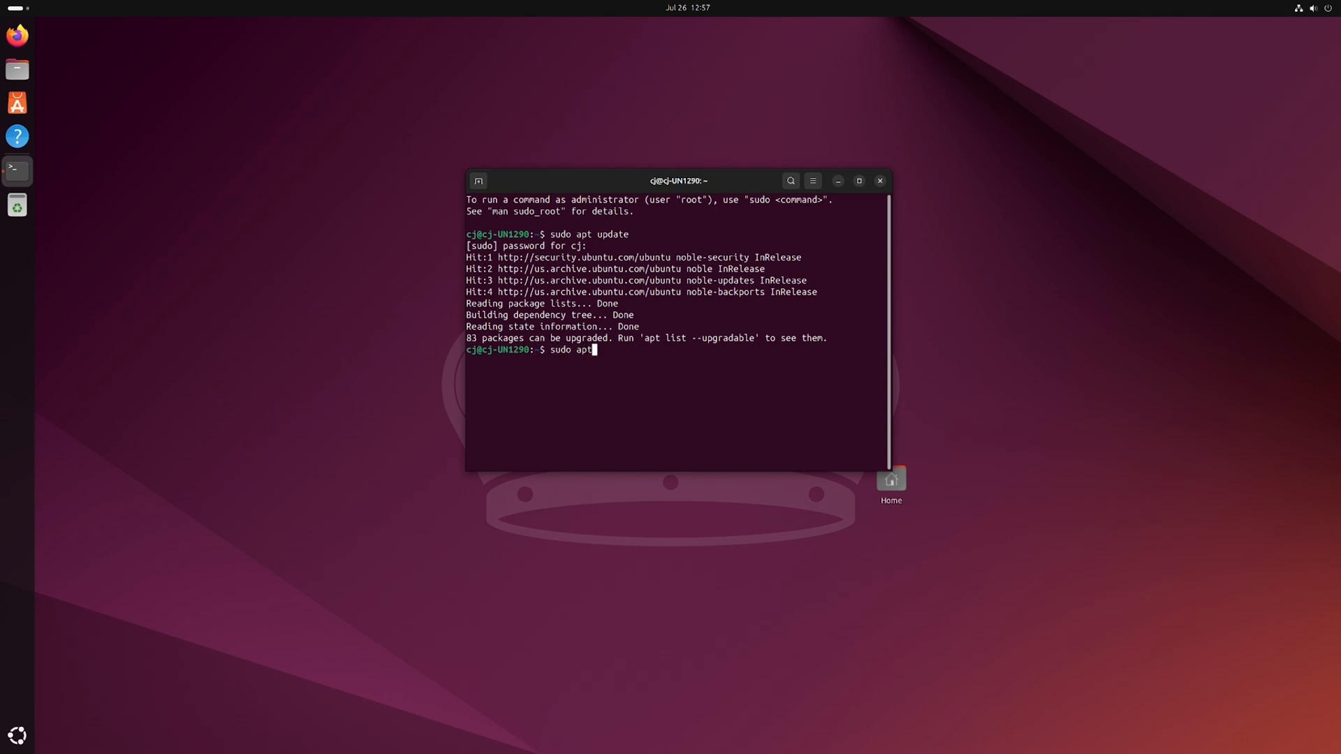
{"action": "type", "text": "upg"}
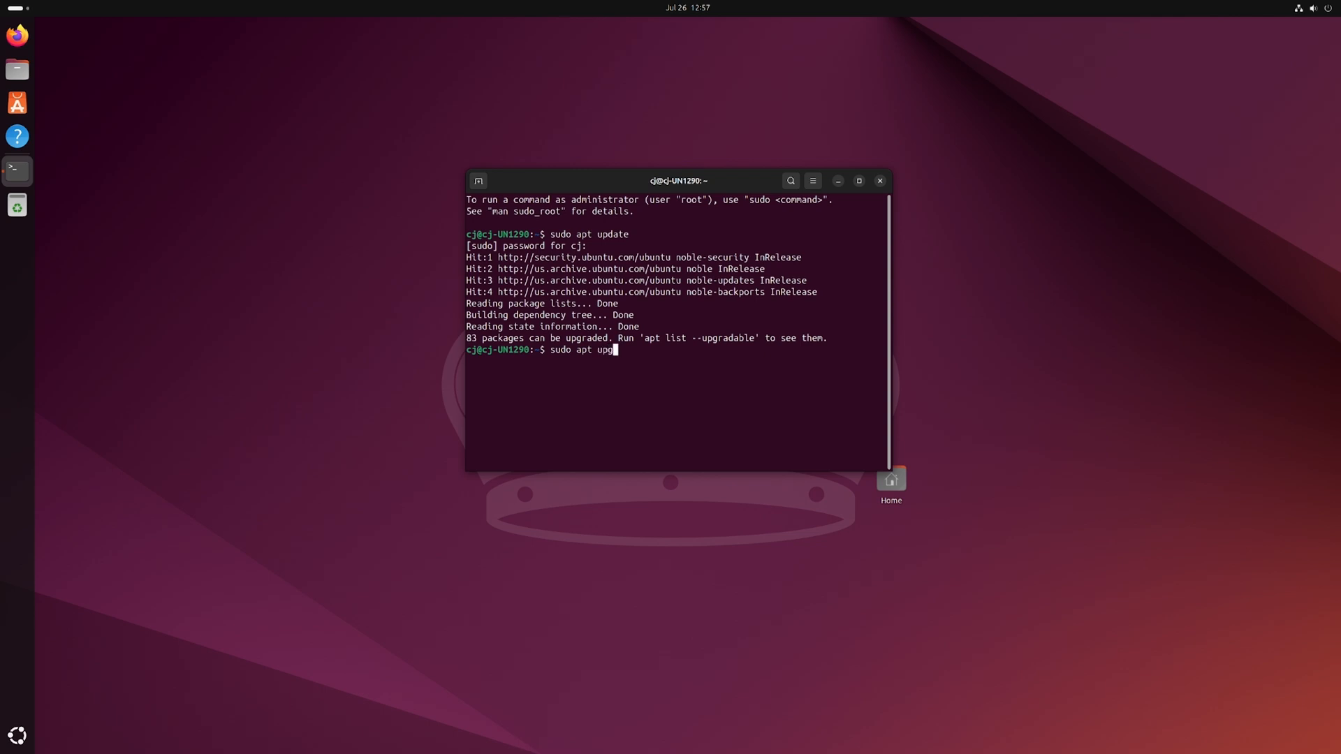
{"action": "type", "text": "ade"}
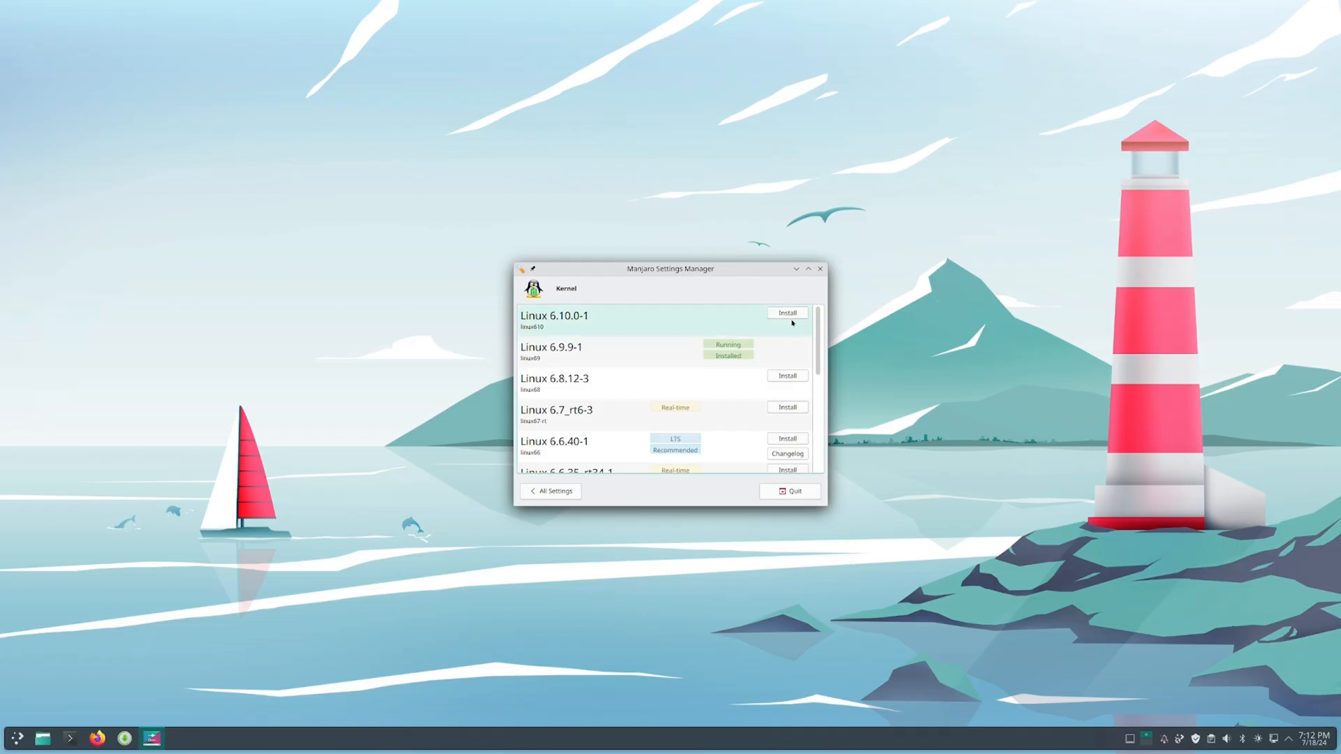
Install the Linux 6.10.0-1 kernel and confirm; the changes are reported as failed
{"action": "left_click", "coordinate": [786, 313]}
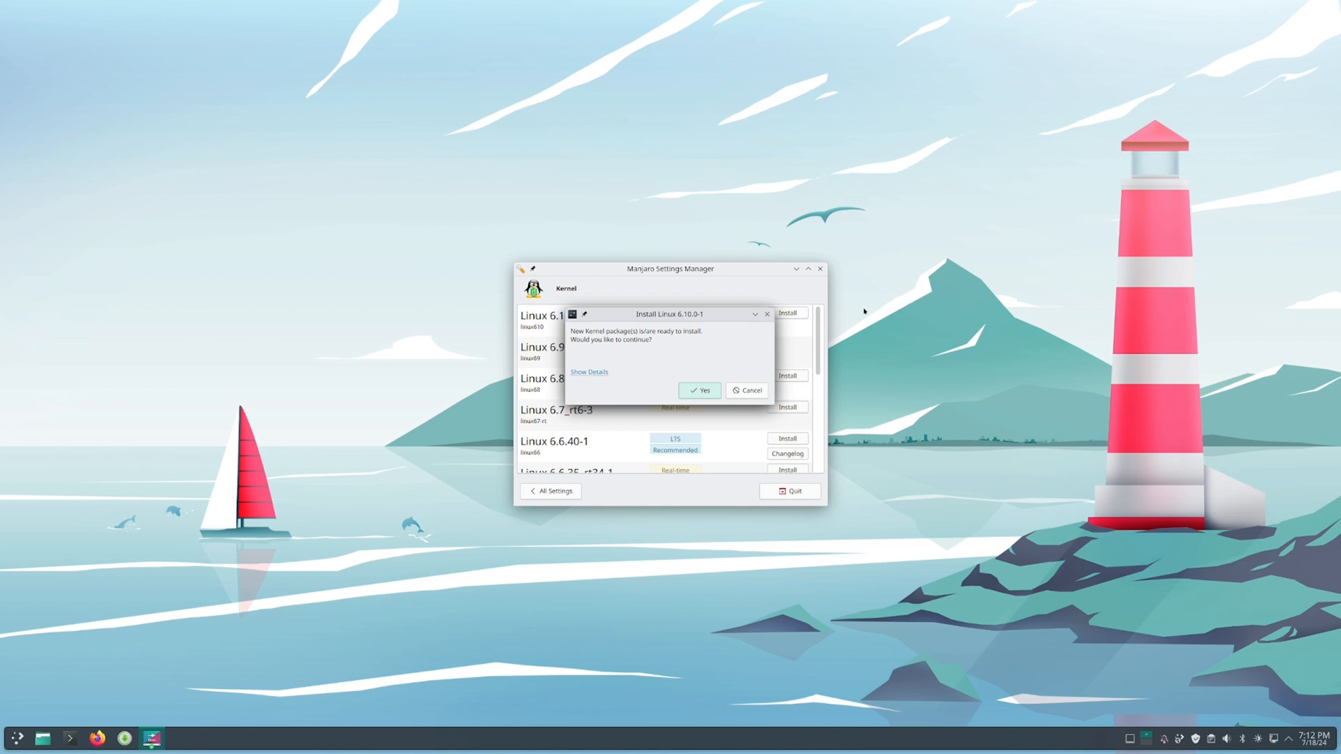
{"action": "left_click", "coordinate": [699, 389]}
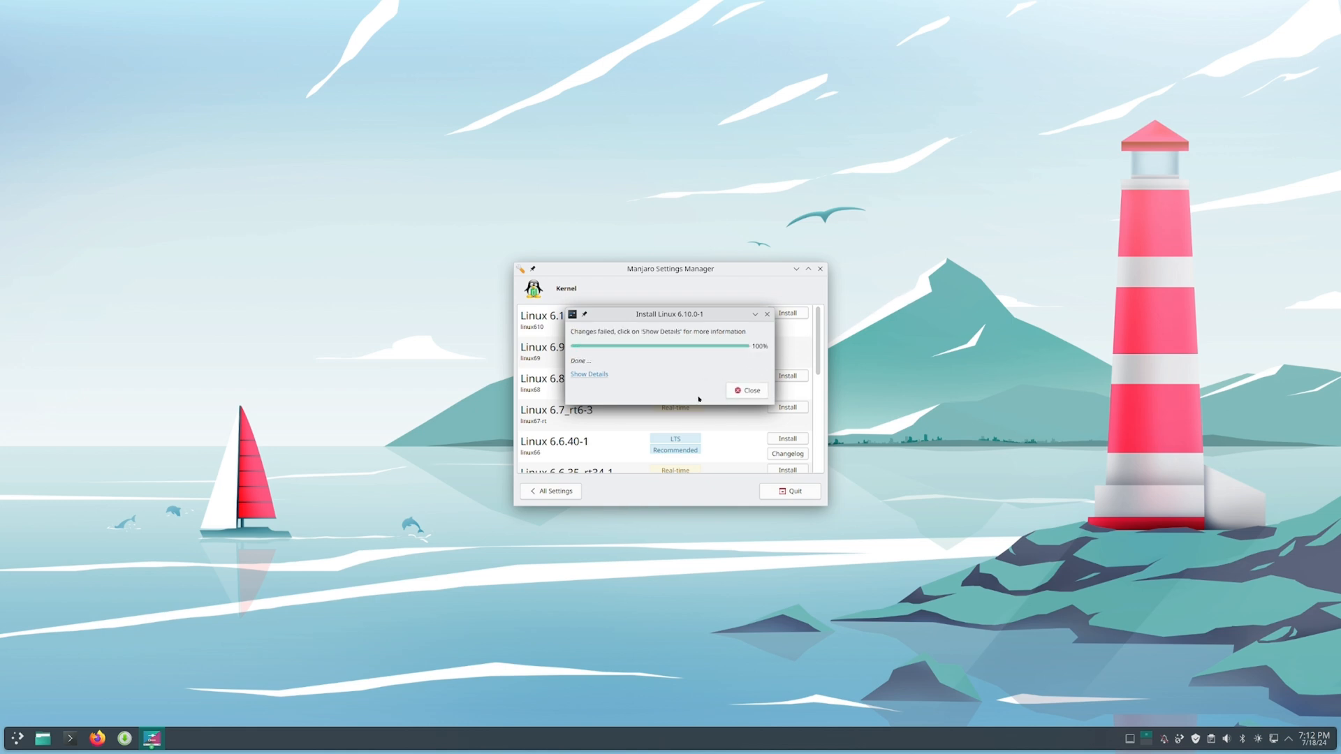